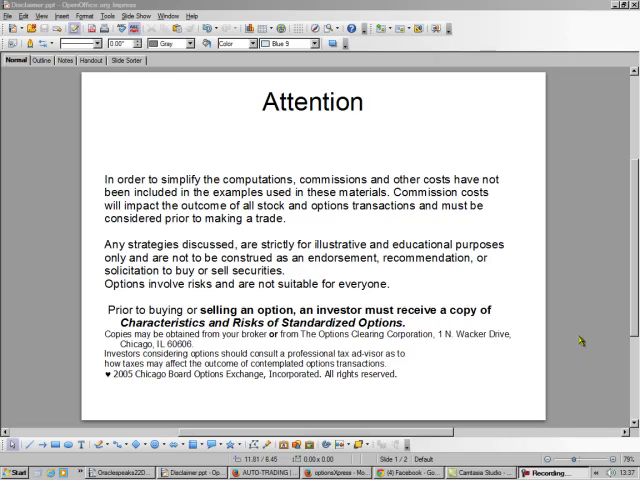
pyautogui.moveTo(570, 336)
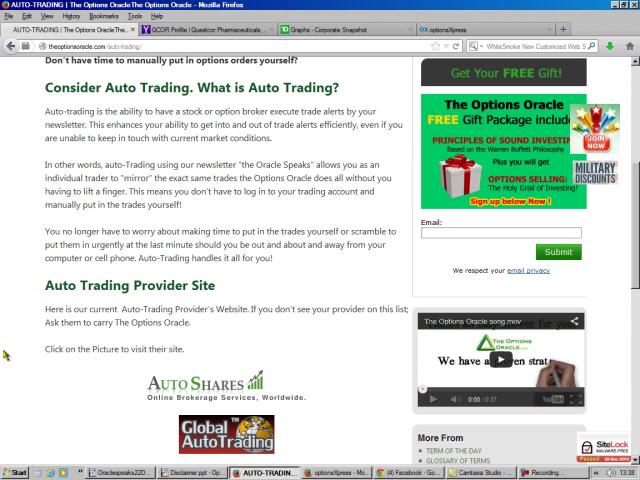
pyautogui.moveTo(164, 300)
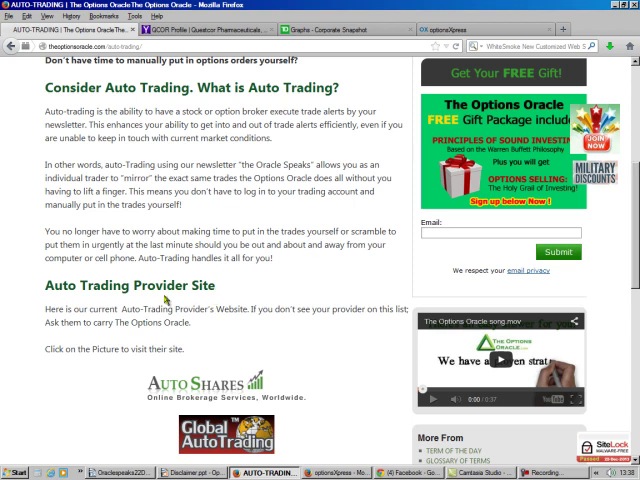
pyautogui.moveTo(166, 300)
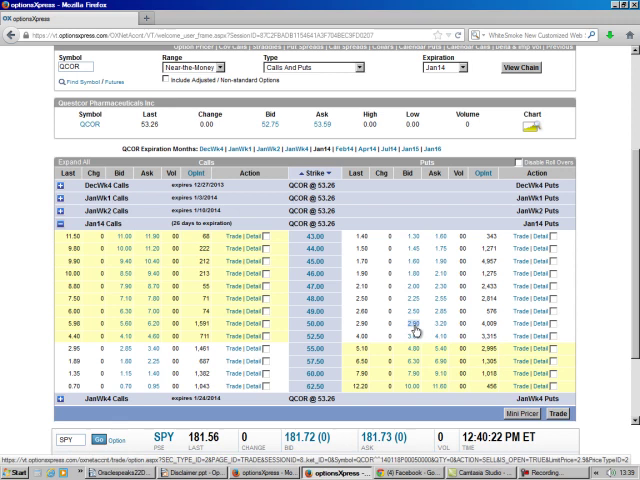
pyautogui.moveTo(520, 330)
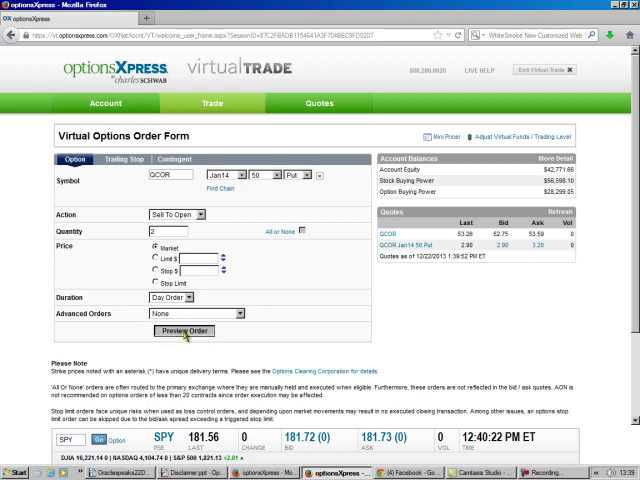
# Preview the QCOR $50 put sale, then place it so the Virtual Option Trade Placed confirmation appears.
pyautogui.click(184, 332)
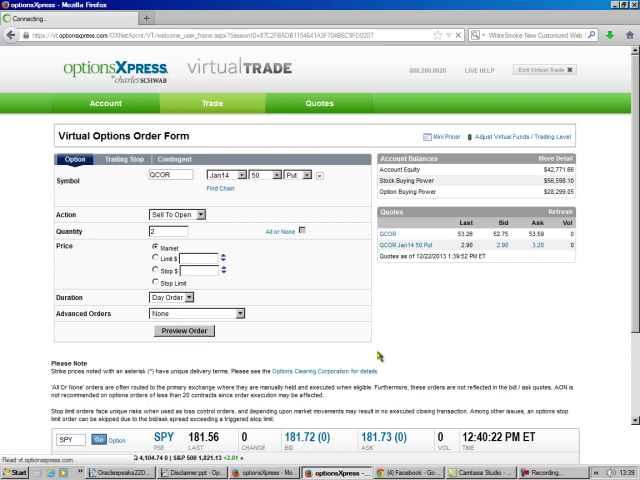
pyautogui.click(184, 332)
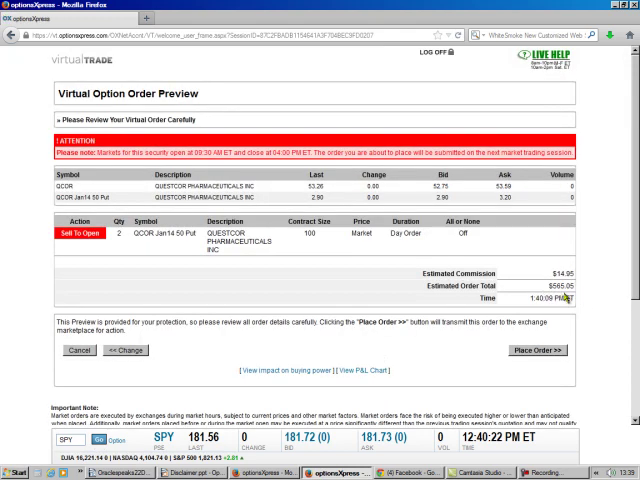
pyautogui.moveTo(560, 296)
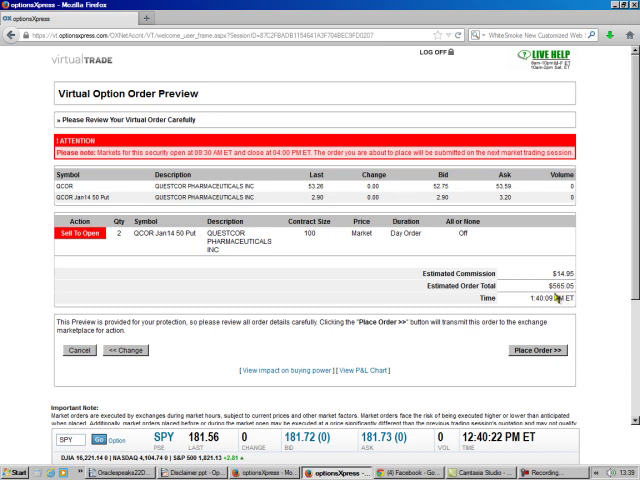
pyautogui.moveTo(560, 296)
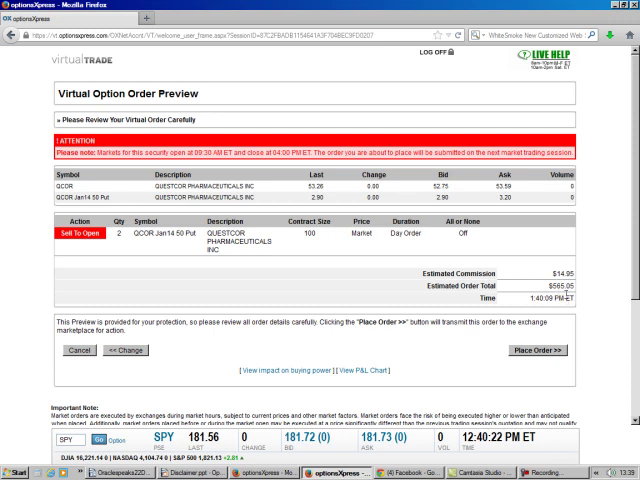
pyautogui.moveTo(456, 336)
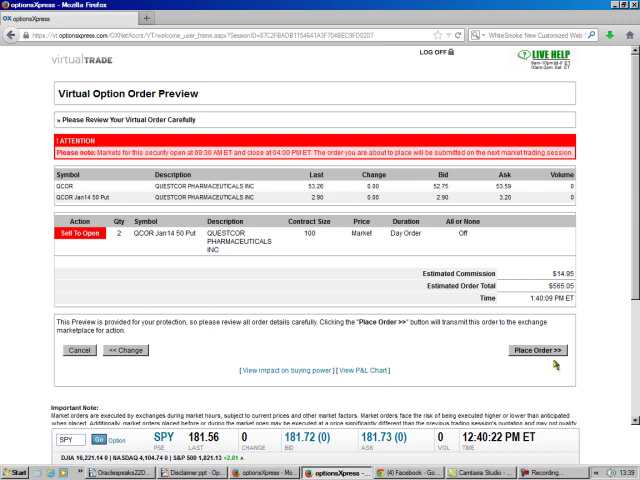
pyautogui.click(544, 352)
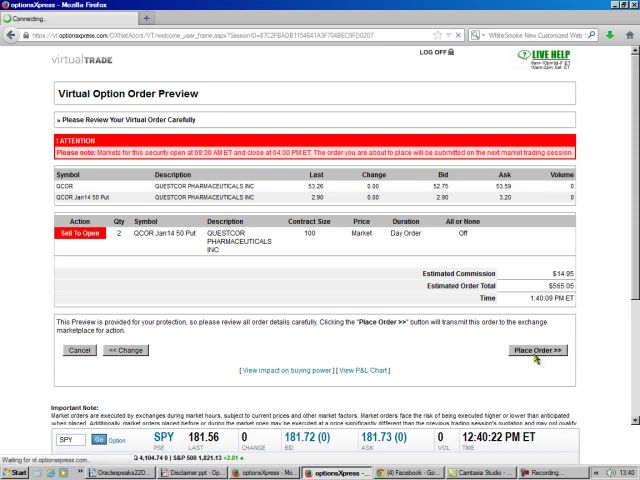
pyautogui.click(532, 352)
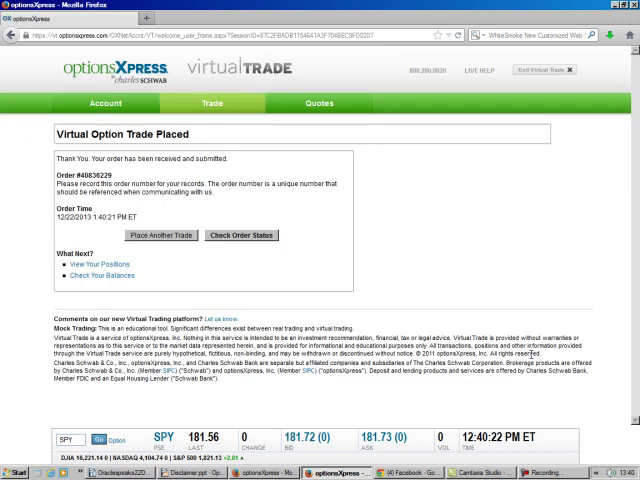